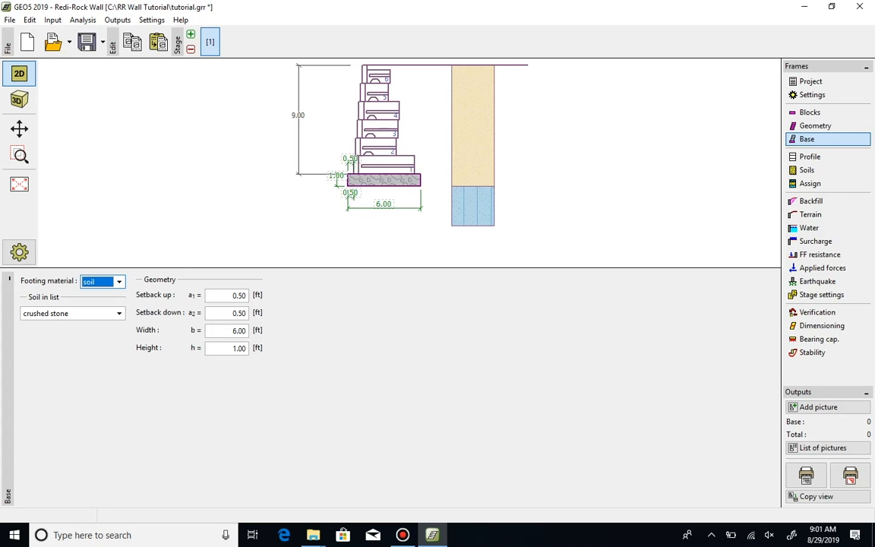
# Open the Terrain frame and pick the finite sloped embankment terrain shape
pyautogui.click(811, 214)
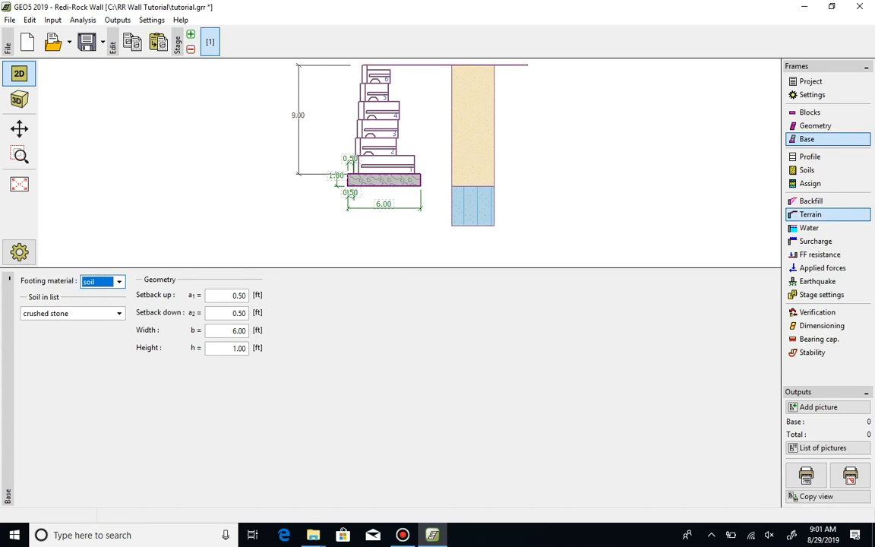
pyautogui.click(831, 214)
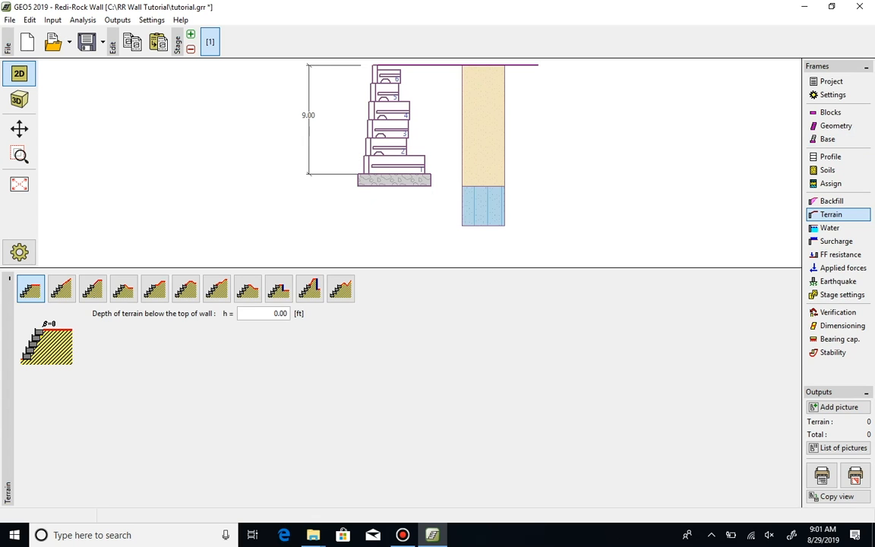
pyautogui.click(92, 288)
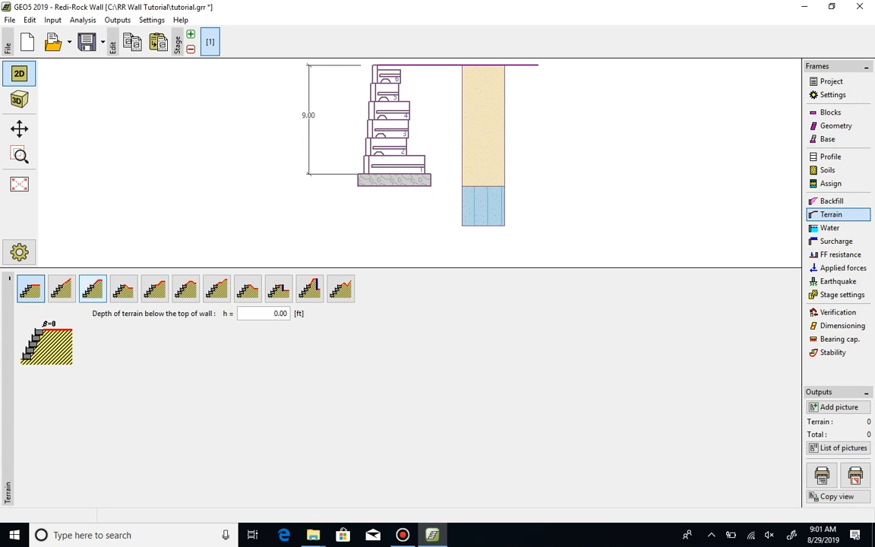
# Apply the finite sloped embankment terrain (1:5) and set its length to 16 ft
pyautogui.click(93, 289)
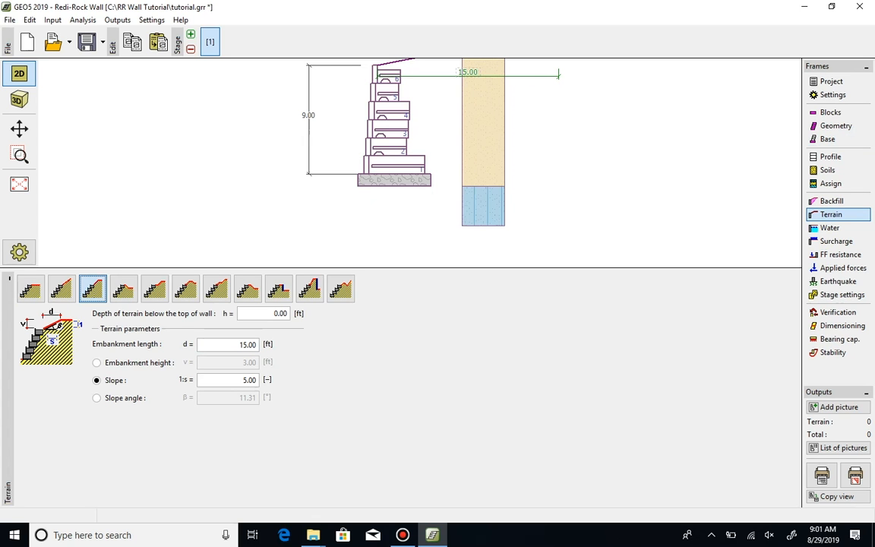
pyautogui.click(228, 344)
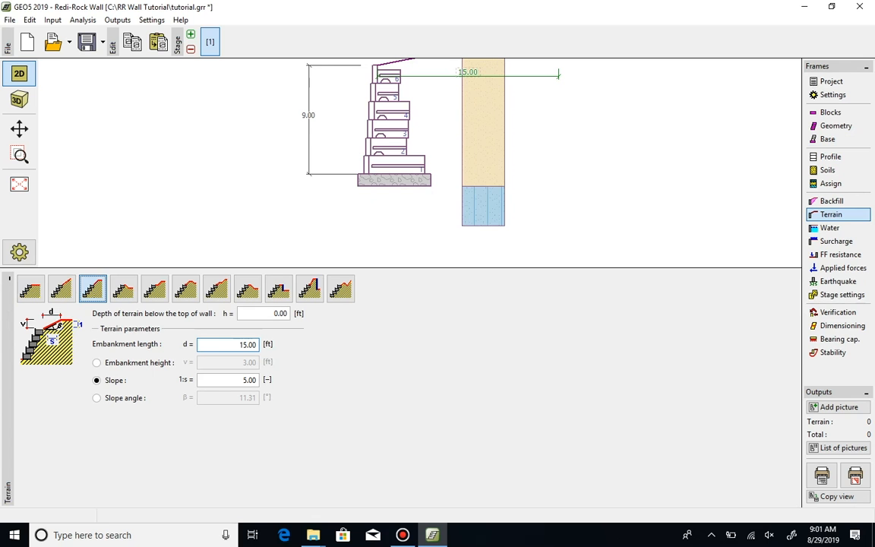
pyautogui.write('16')
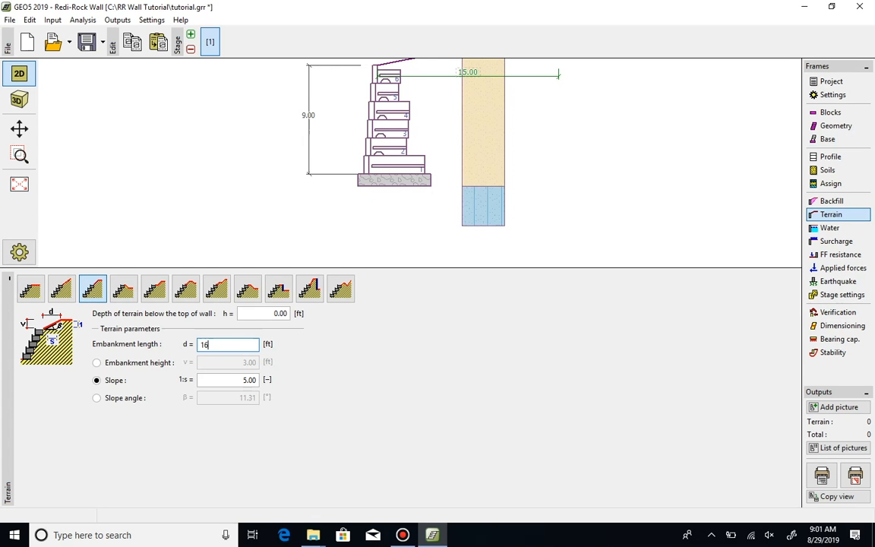